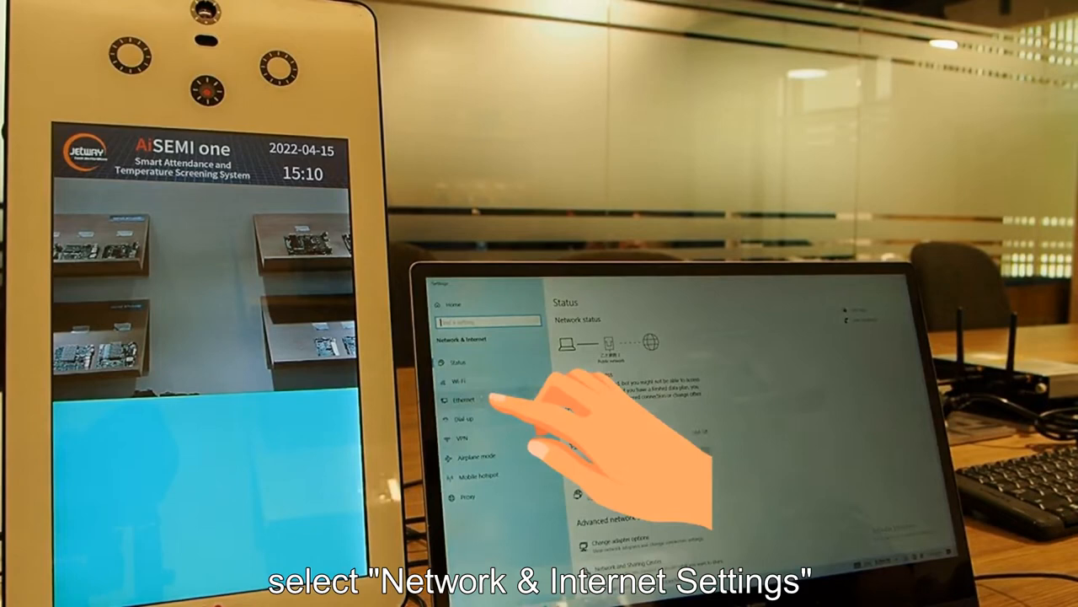
# - Open the Ethernet adapter's IPv4 properties and choose to use a fixed IP address
pyautogui.click(463, 400)
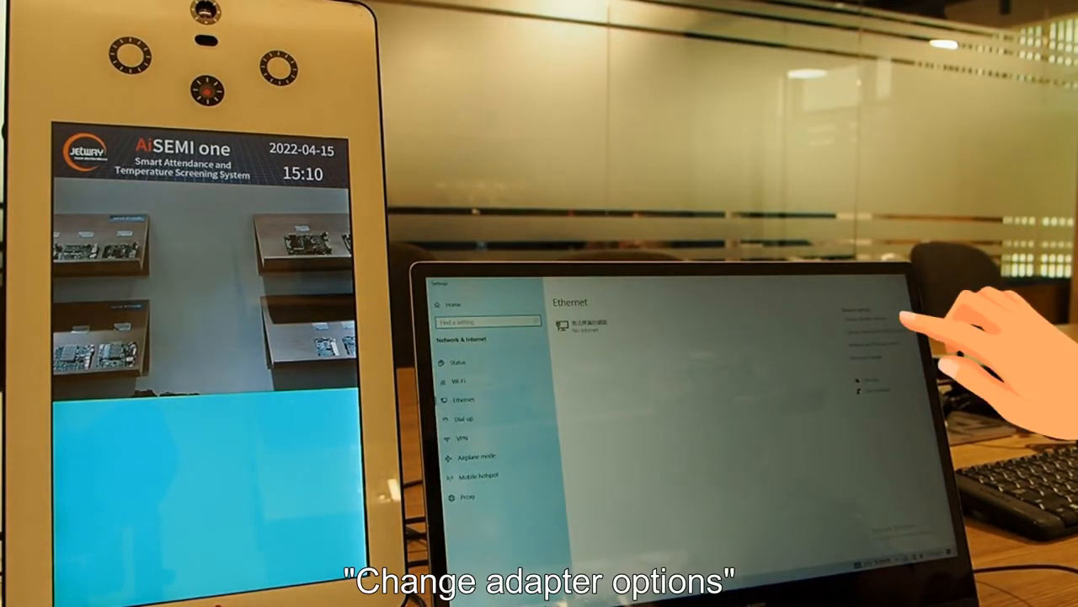
pyautogui.click(859, 321)
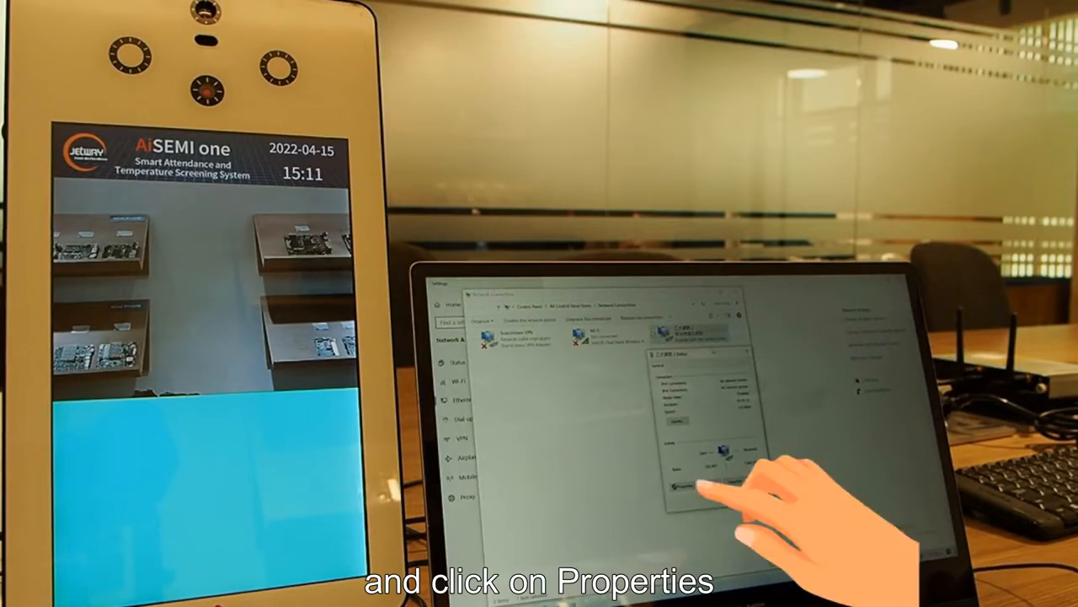
pyautogui.click(683, 487)
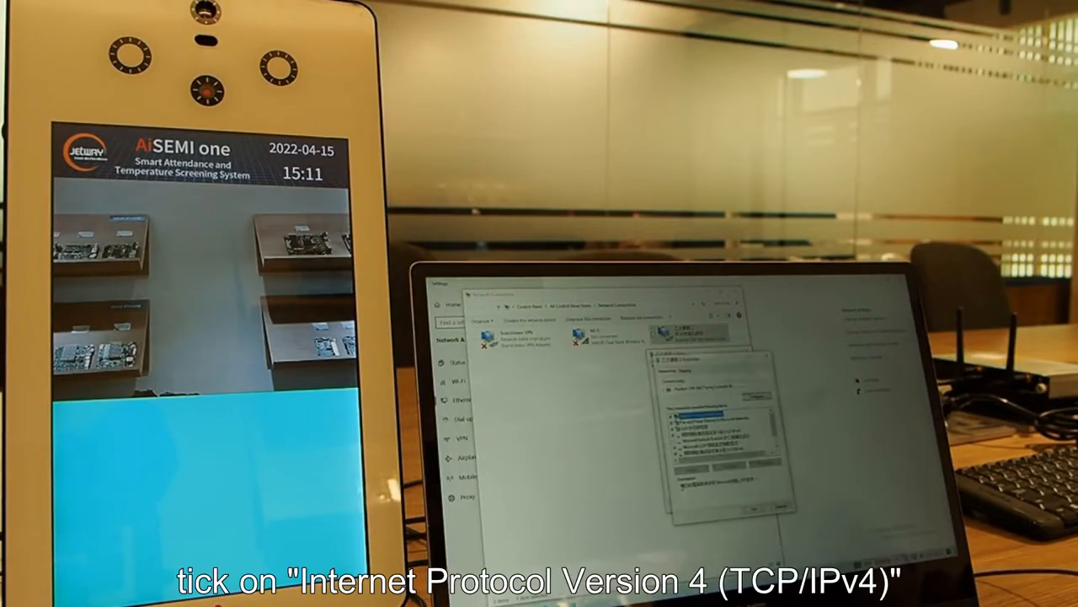
pyautogui.click(712, 439)
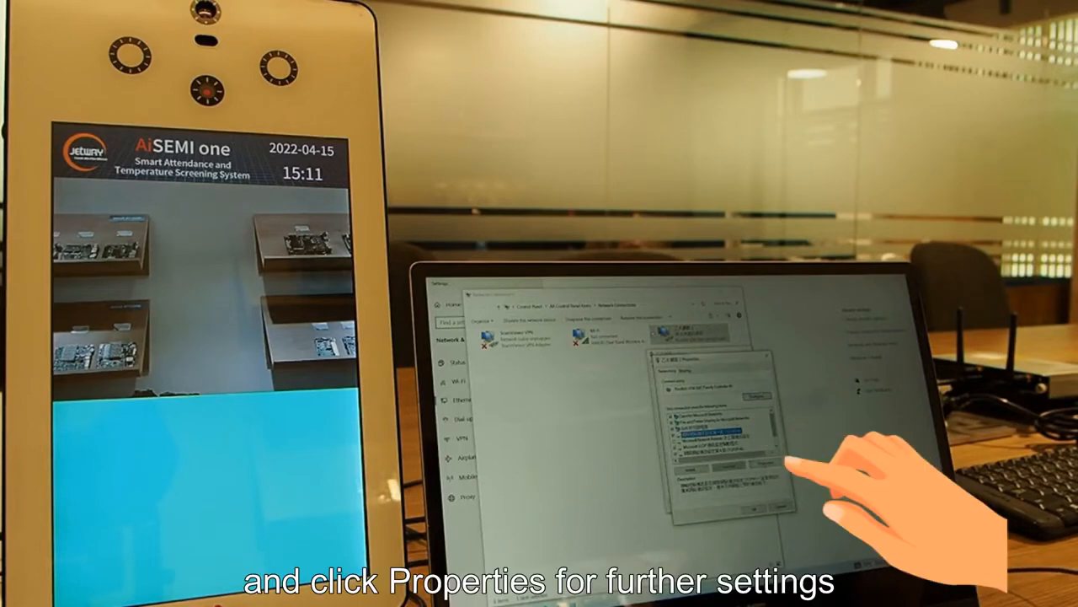
pyautogui.click(750, 467)
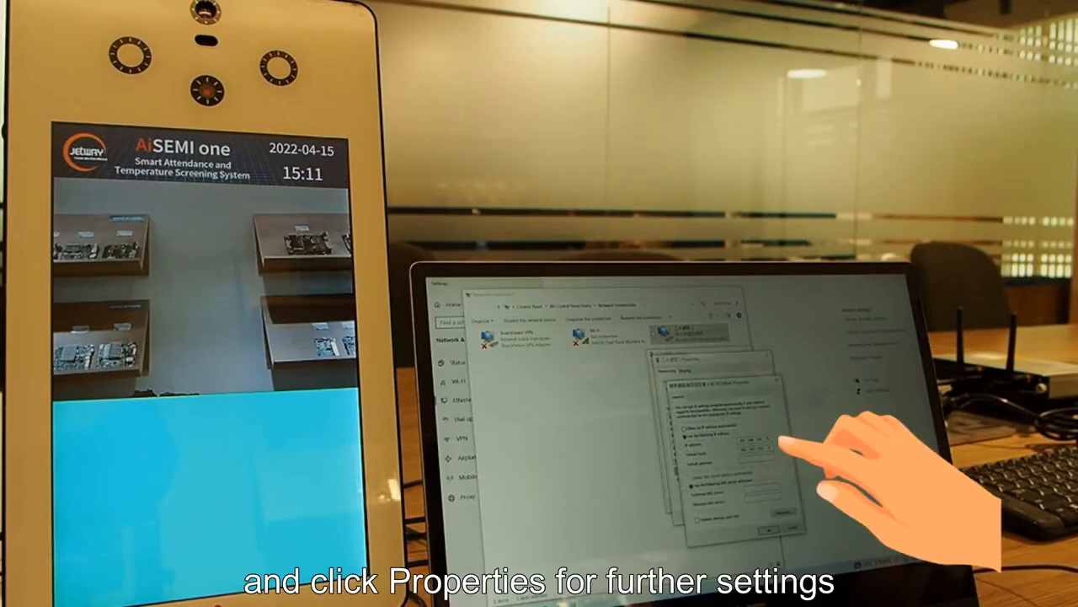
pyautogui.click(786, 513)
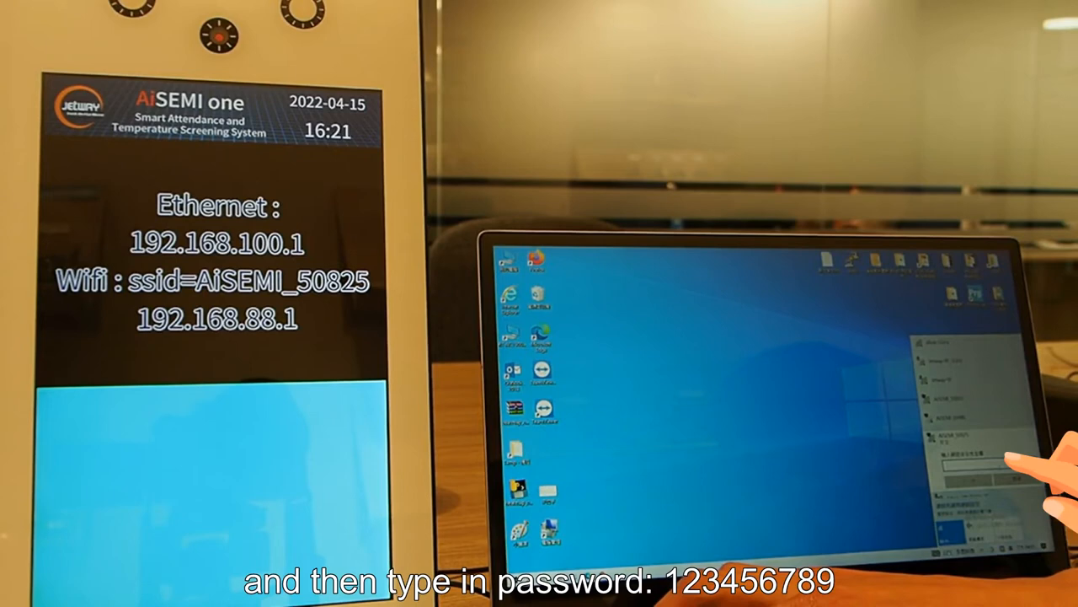
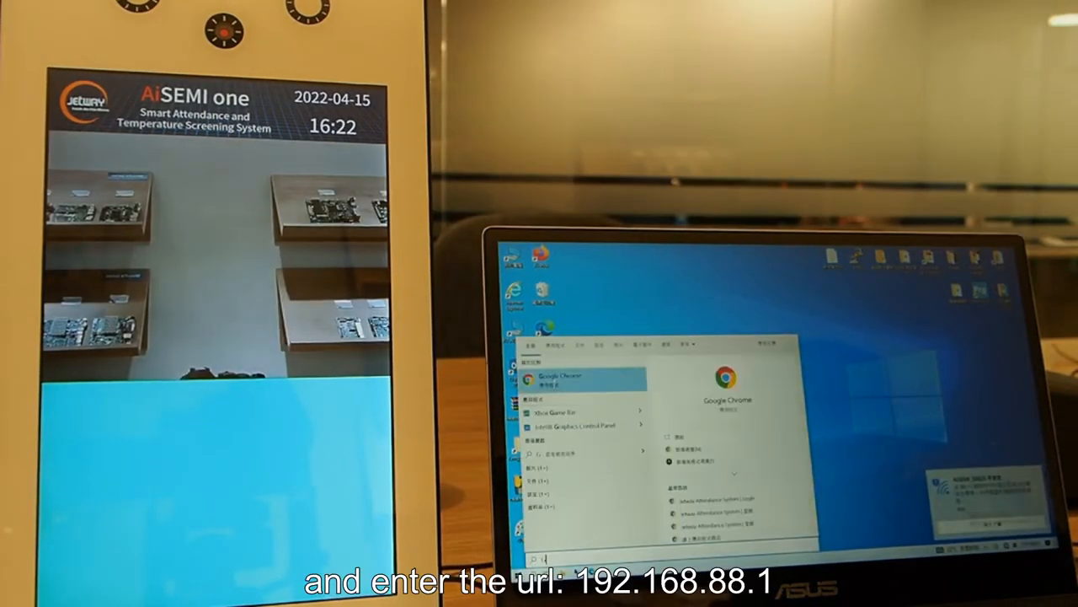
# - Launch Google Chrome from the Start menu search result
pyautogui.click(555, 376)
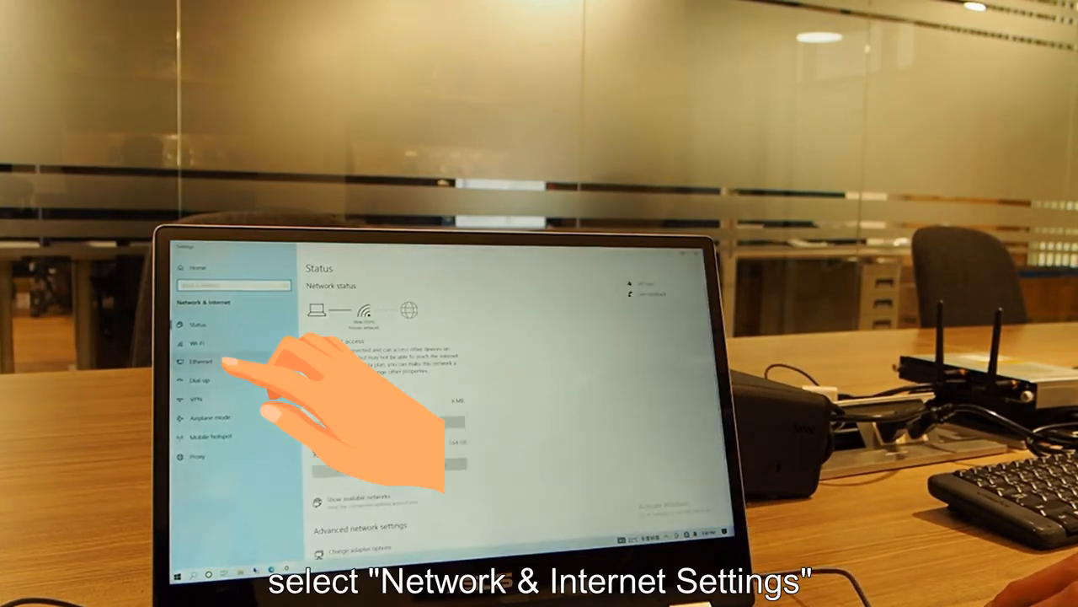
# - Bring up the Ethernet adapter's status window and its Properties dialog
pyautogui.click(200, 361)
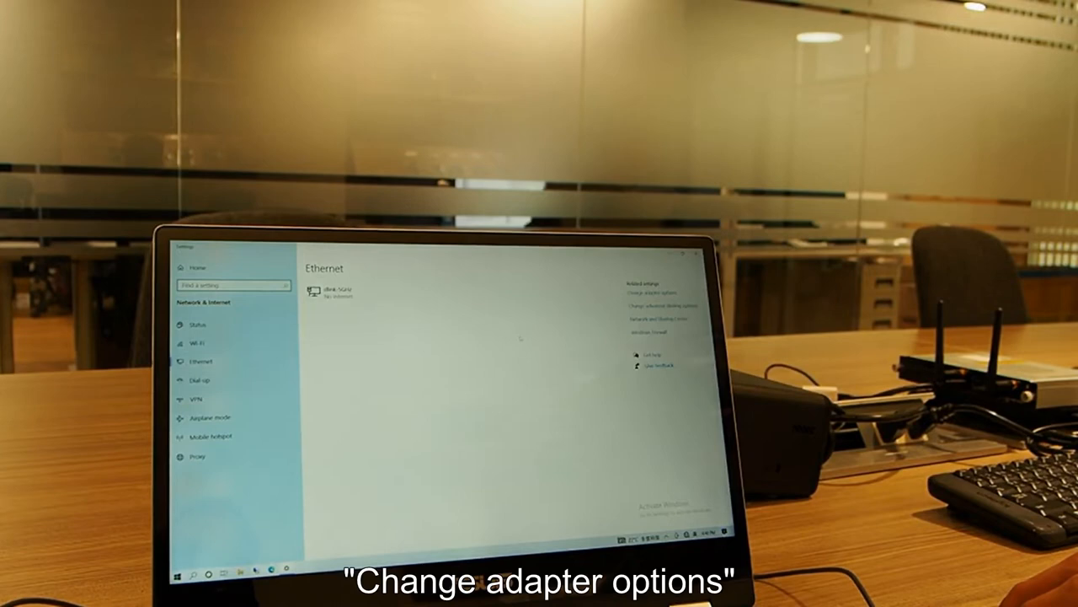
pyautogui.click(652, 293)
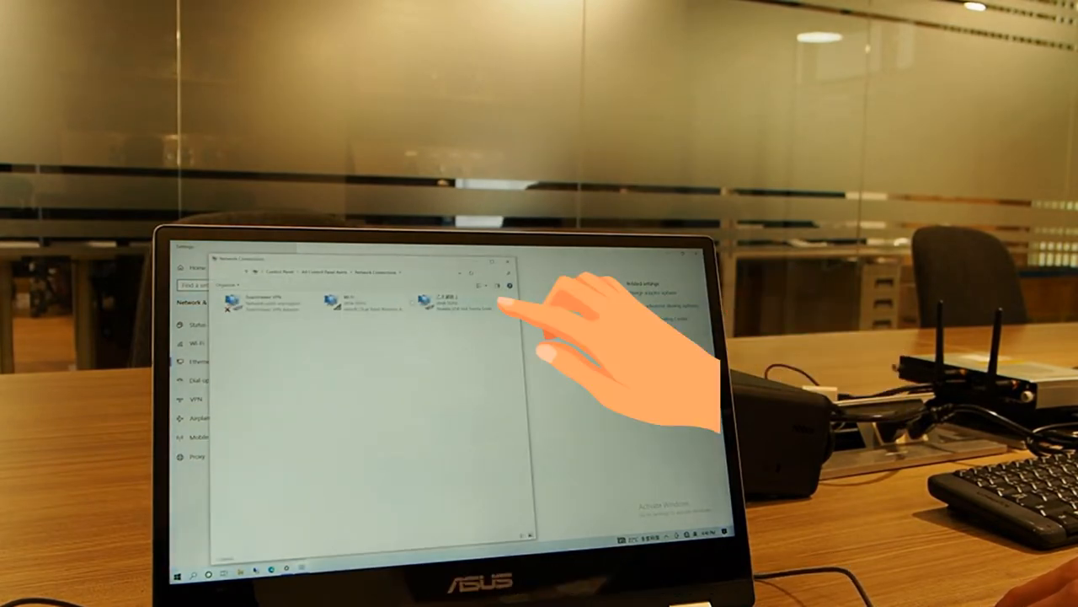
pyautogui.doubleClick(459, 303)
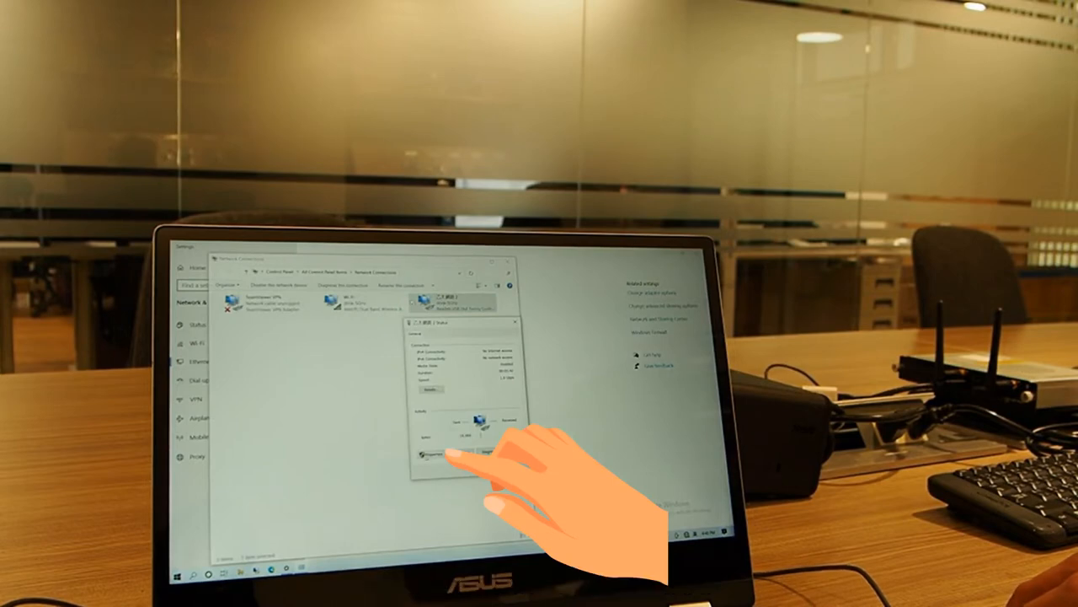
pyautogui.click(431, 452)
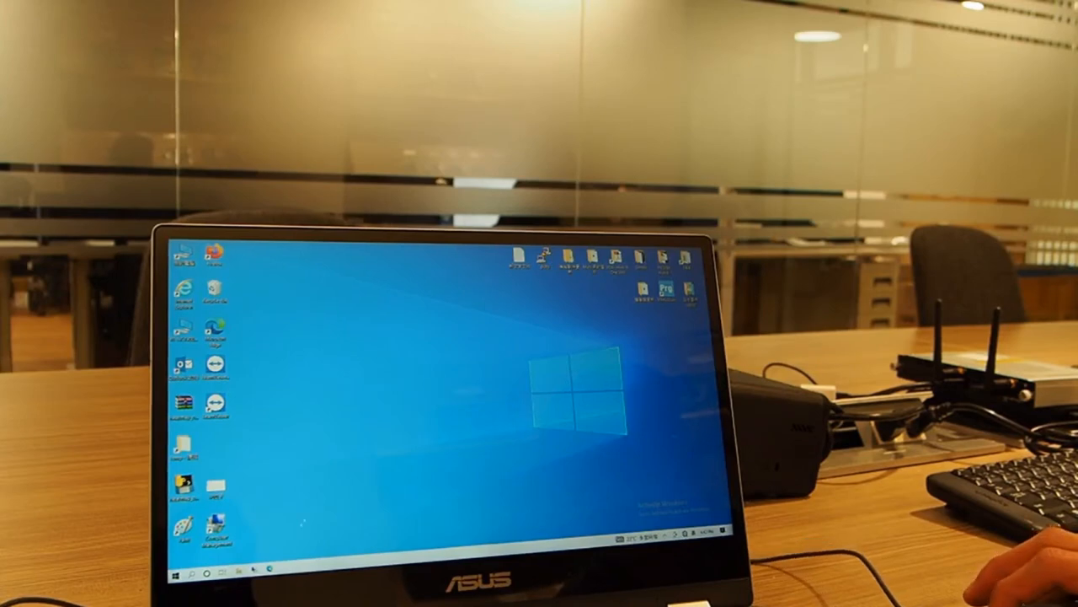
# - Launch Google Chrome from its desktop icon
pyautogui.click(178, 574)
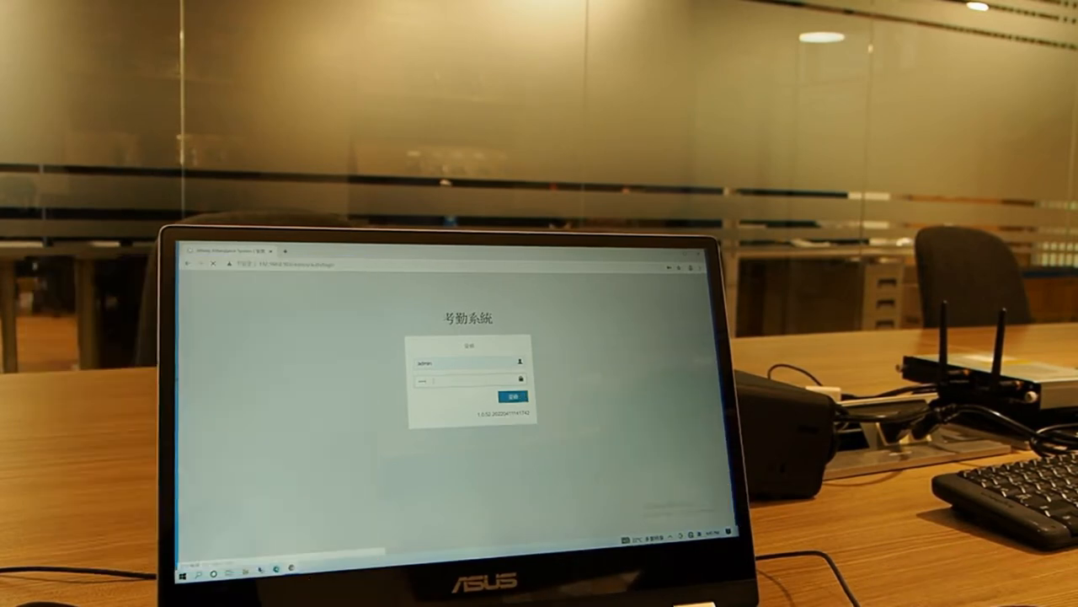
# - Log in to the Jetway Attendance System with the entered admin credentials
pyautogui.click(512, 396)
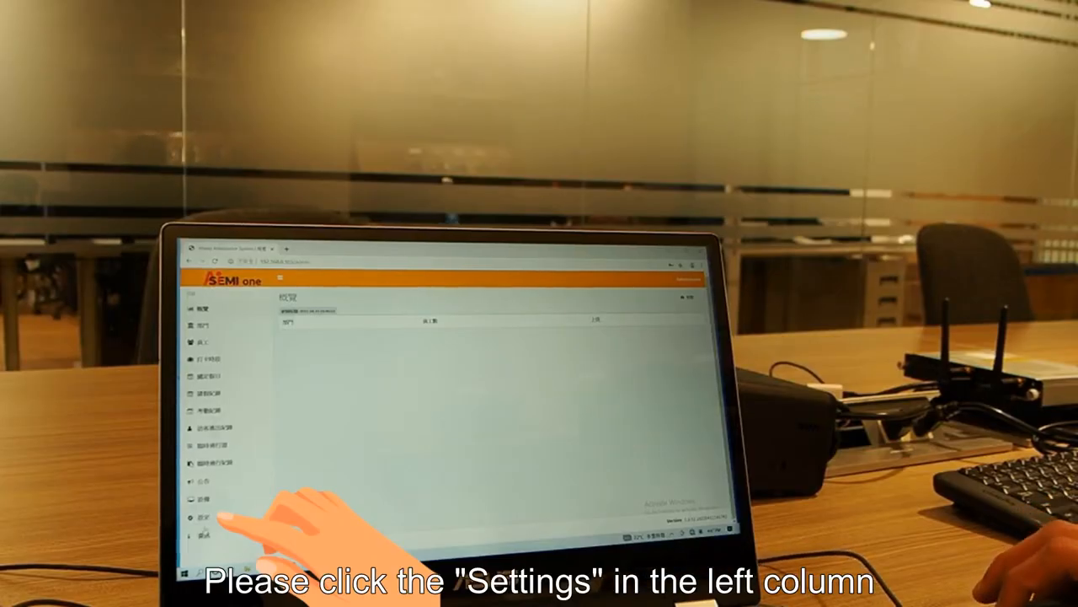
# - Open Settings and submit the general form with the new interface language
pyautogui.click(206, 515)
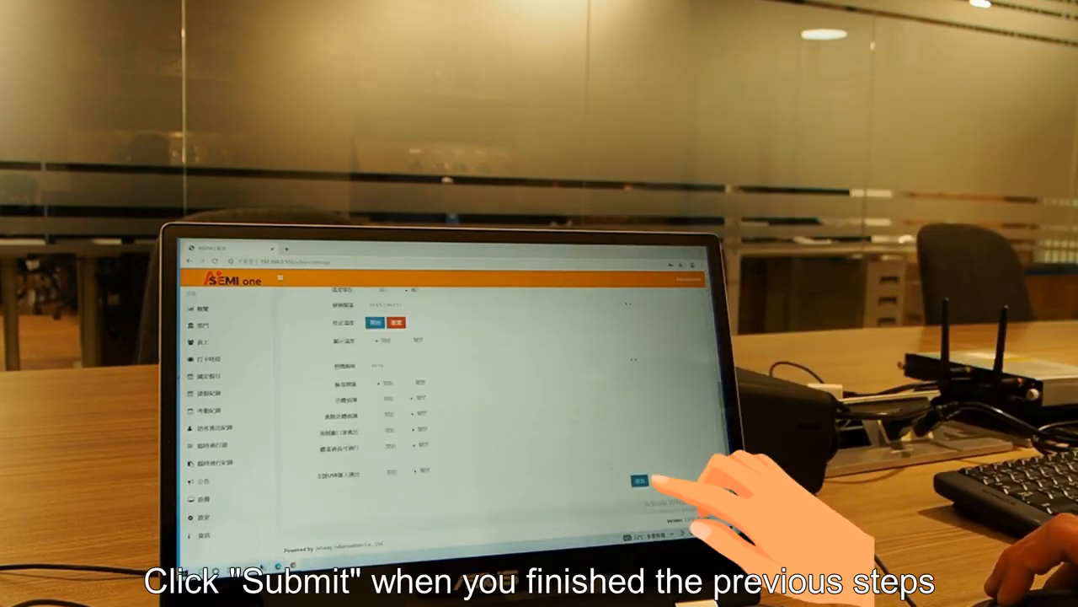
pyautogui.click(639, 479)
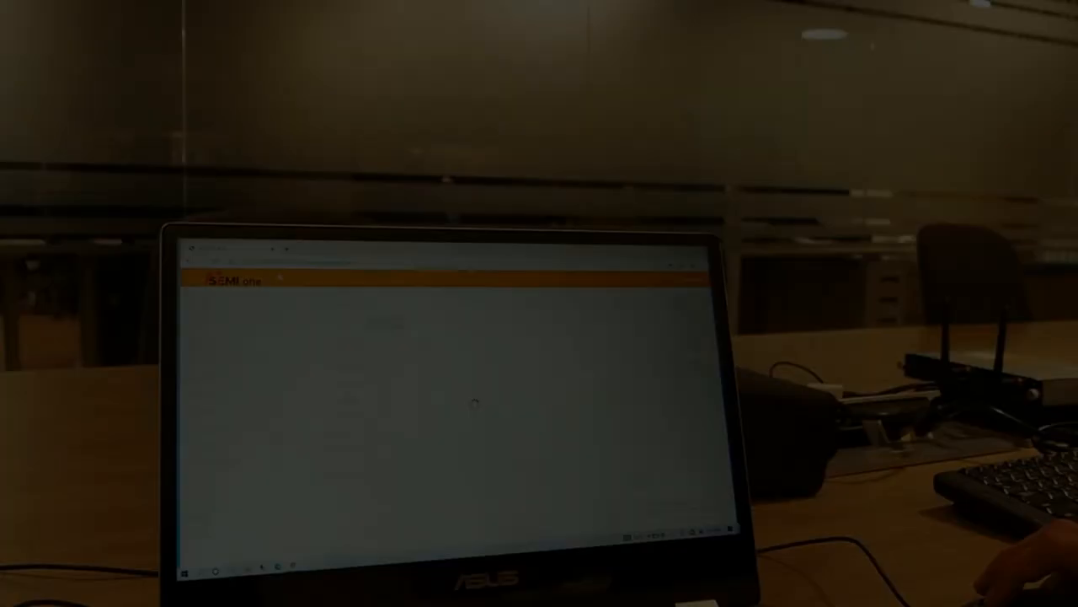
# - Reopen Settings from the sidebar to show the English General tab
pyautogui.click(209, 517)
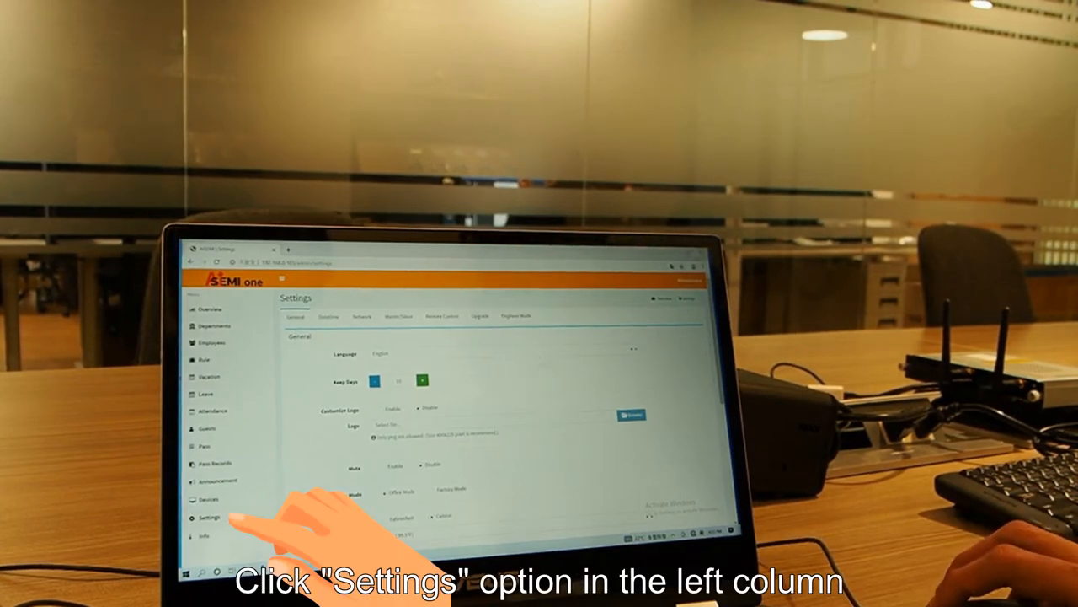
pyautogui.click(209, 518)
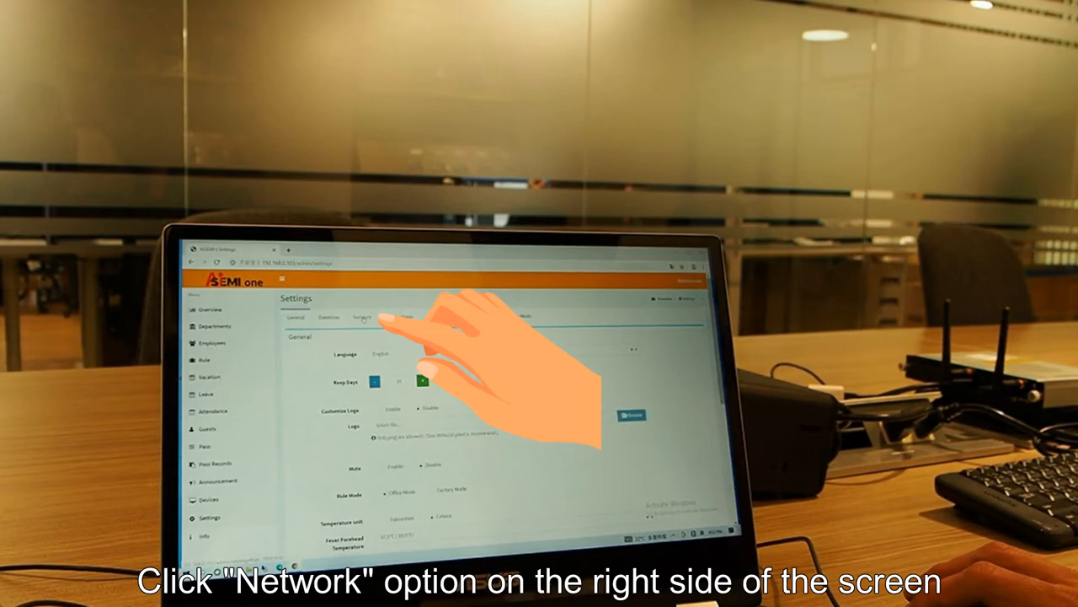
# - Submit Ethernet network settings with a static IP, mask, gateway and DNS
pyautogui.click(364, 317)
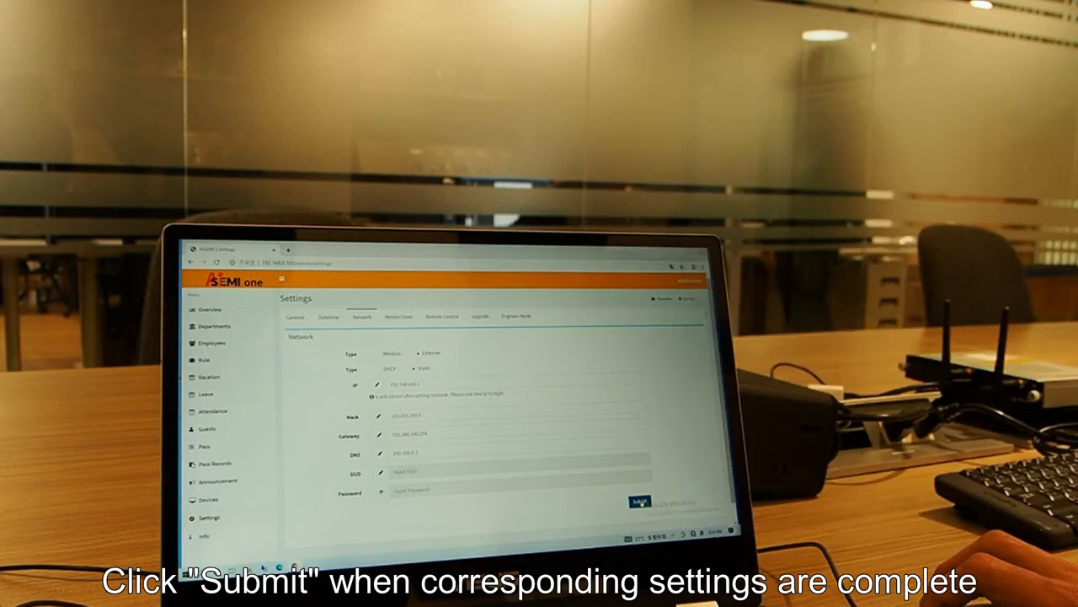
pyautogui.click(638, 495)
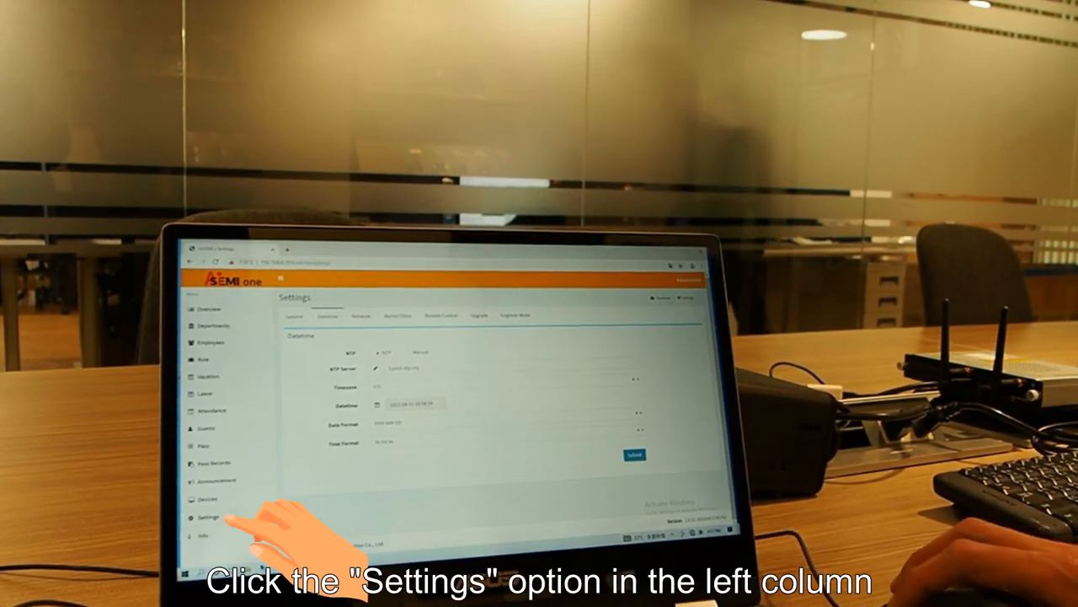
# - Return to the backend Settings page from the left column
pyautogui.click(210, 517)
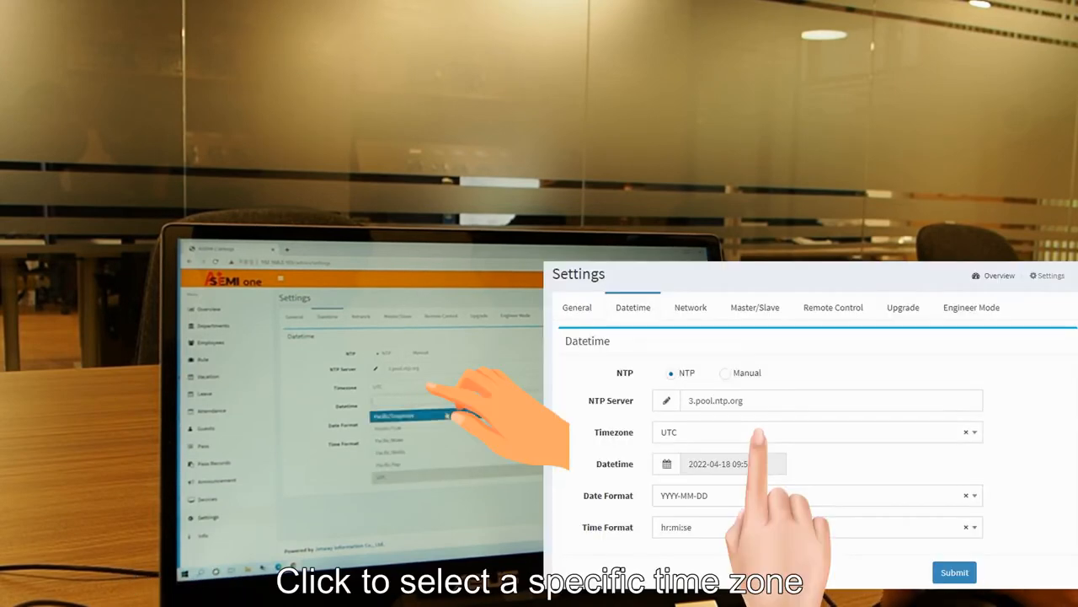
# - Switch the device timezone from UTC to a Pacific zone and submit the date and time settings
pyautogui.click(818, 432)
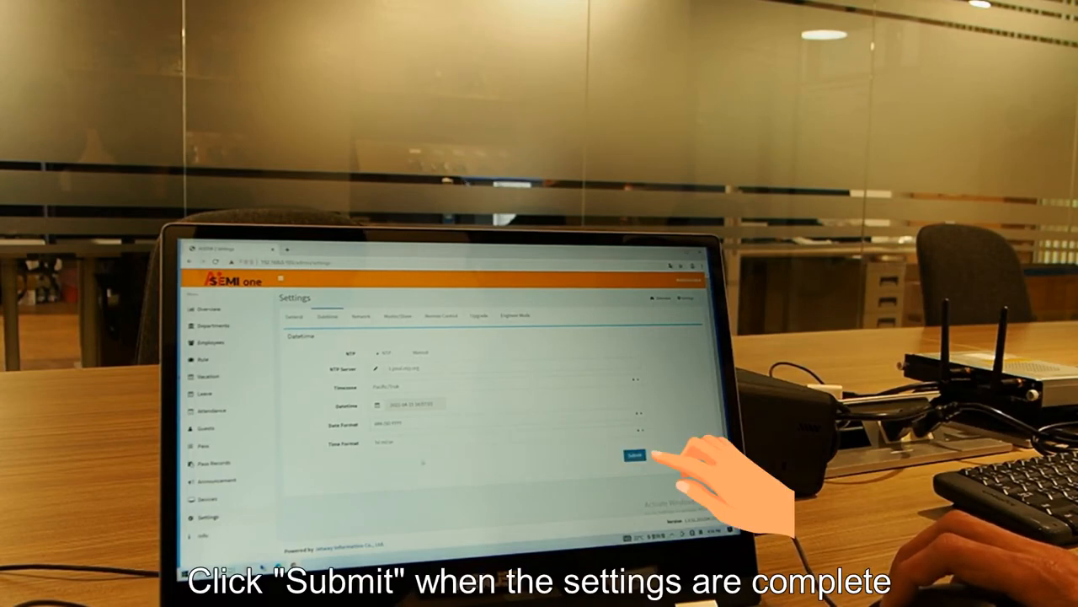
pyautogui.click(634, 456)
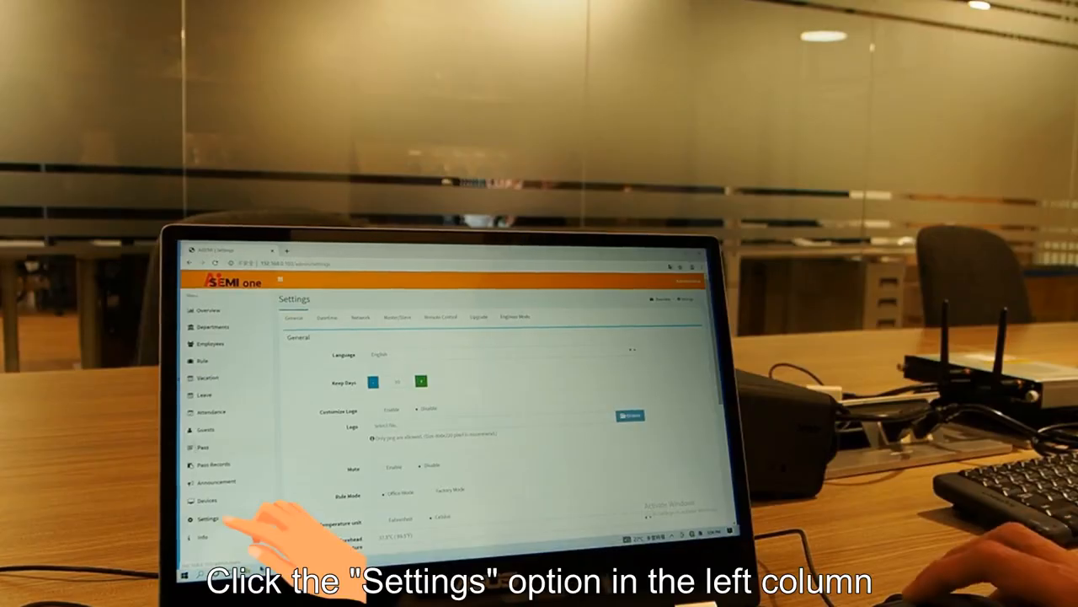
# - Go back to the Settings General tab with language, logo, mute and temperature options
pyautogui.click(206, 519)
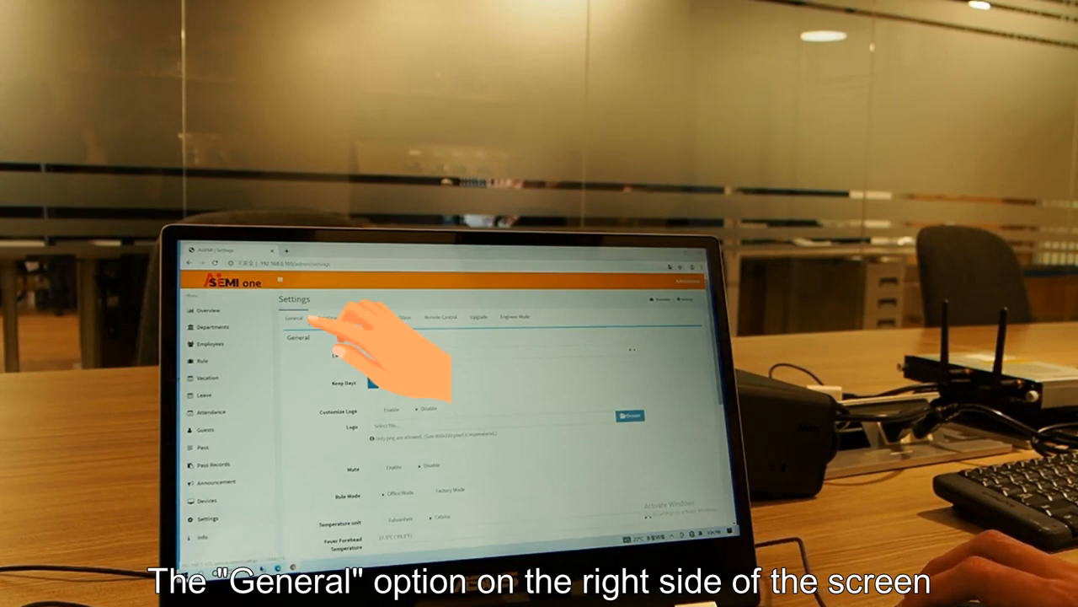
# - Enable Support USB import-export on the General tab and submit
pyautogui.scroll(-3)
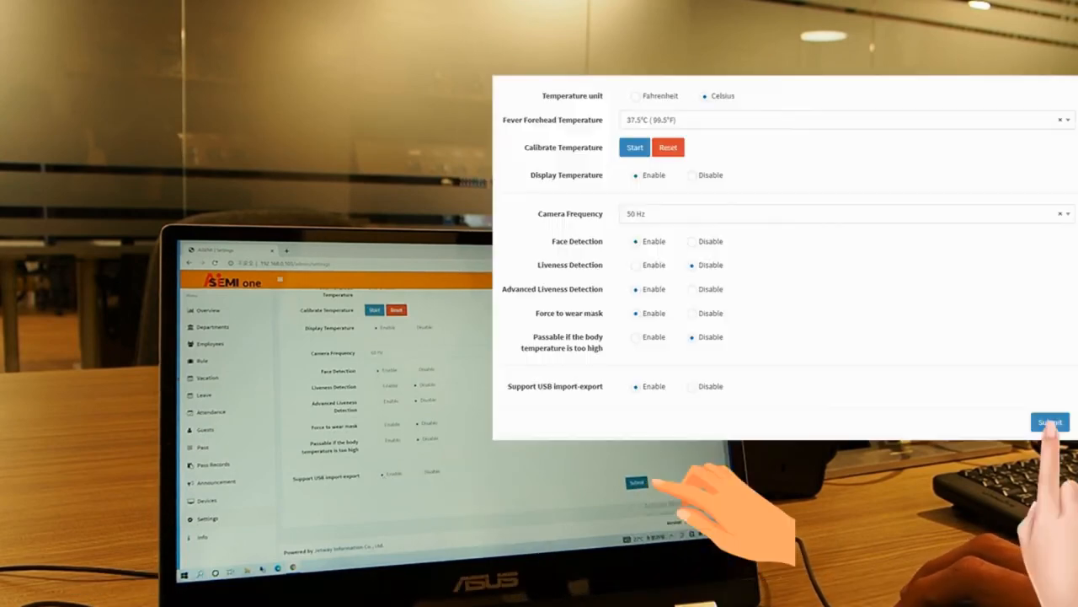
pyautogui.click(1050, 422)
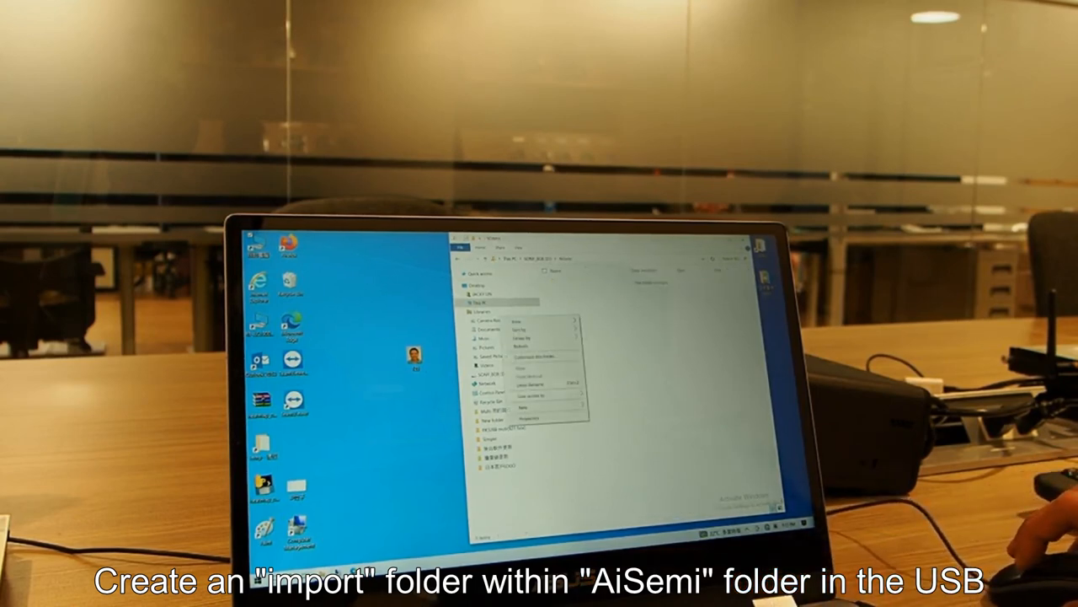
# - Add a new folder, to be named import, inside the USB drive's AiSemi folder
pyautogui.click(529, 406)
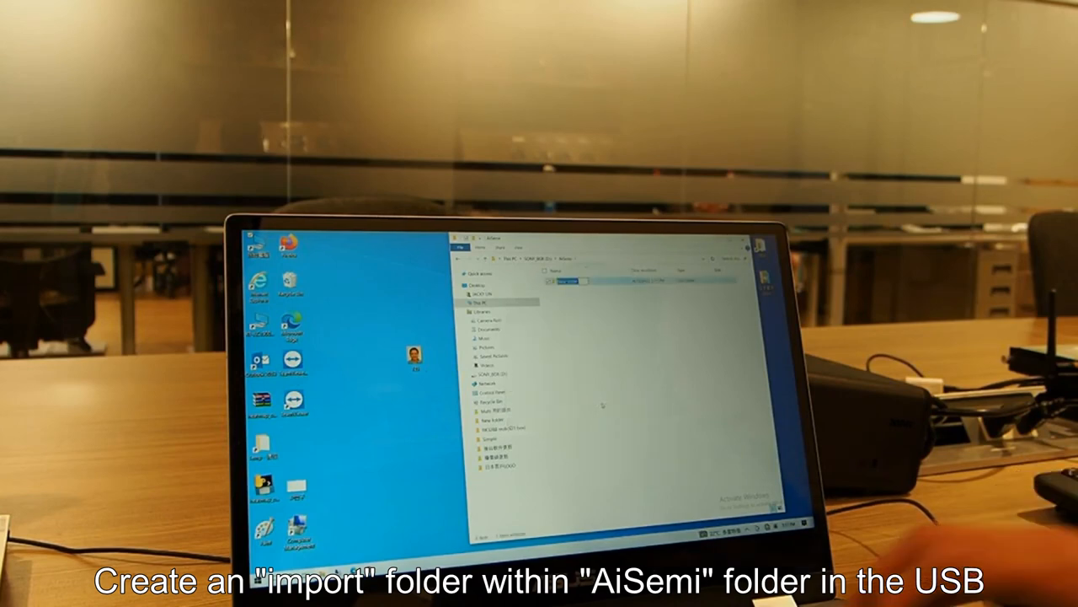